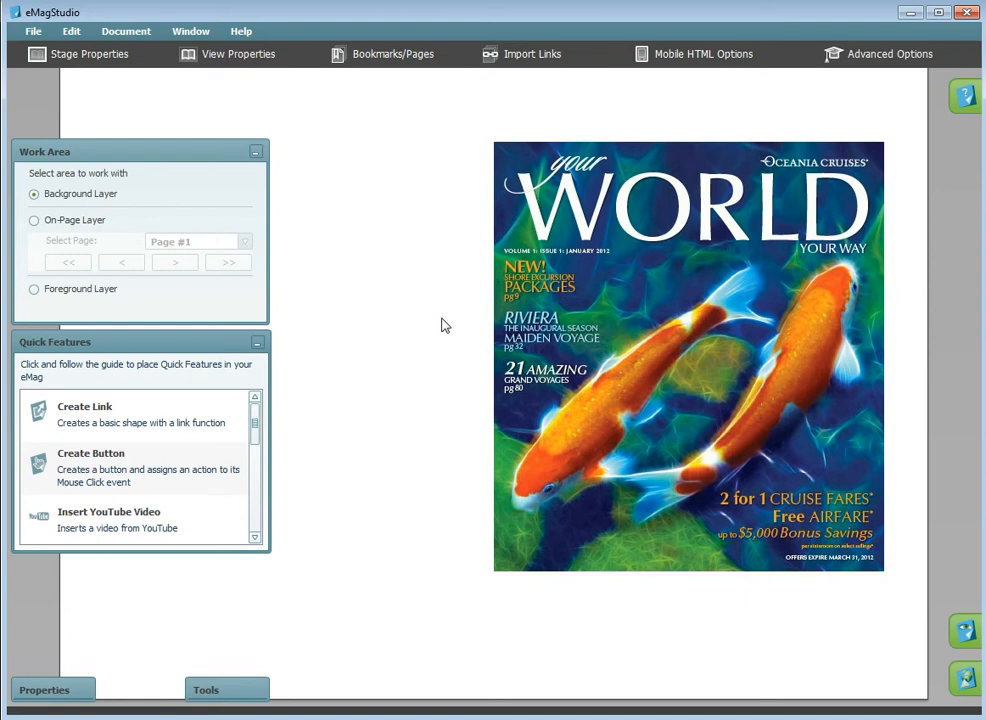
{"action": "mouse_move", "coordinate": [115, 262]}
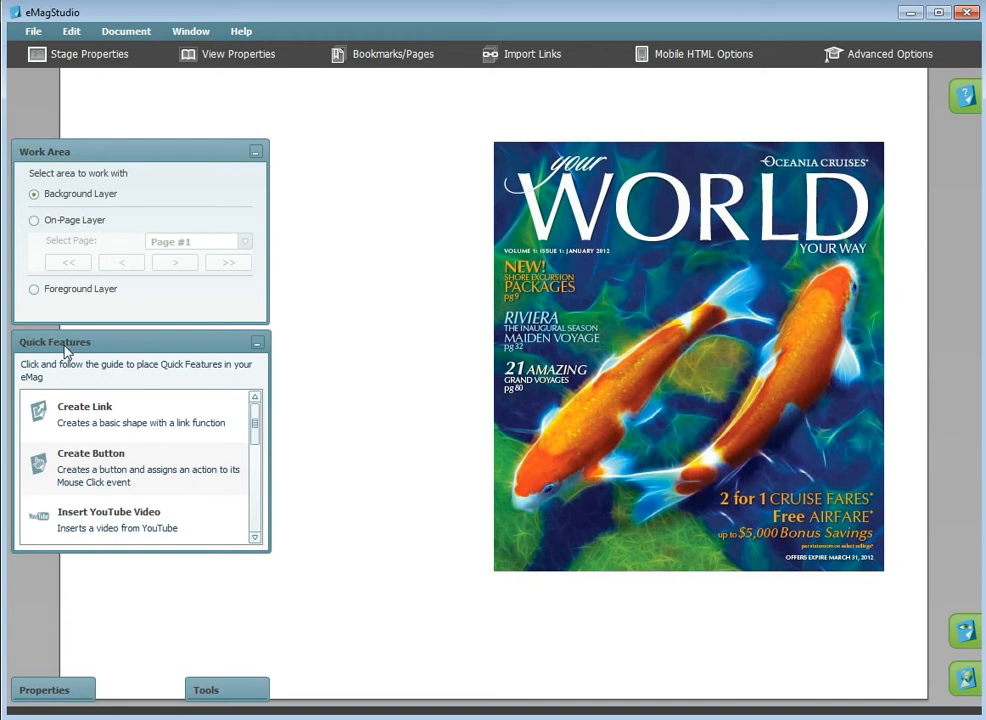
Switch to the On-Page Layer and select Page #1 for editing
{"action": "left_click", "coordinate": [34, 220]}
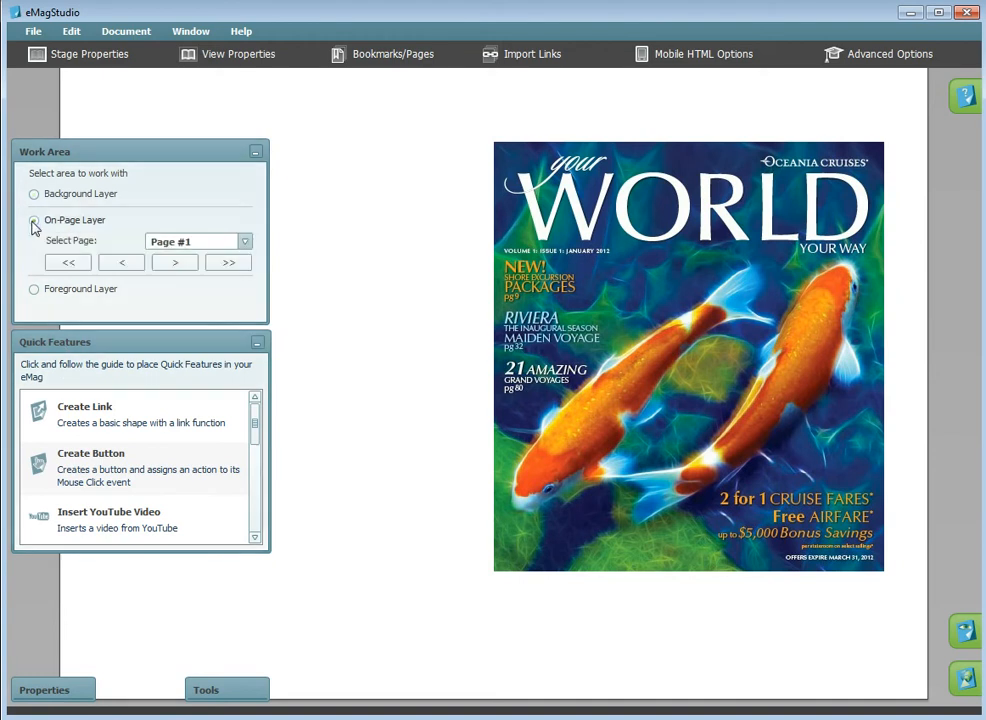
{"action": "left_click", "coordinate": [34, 219]}
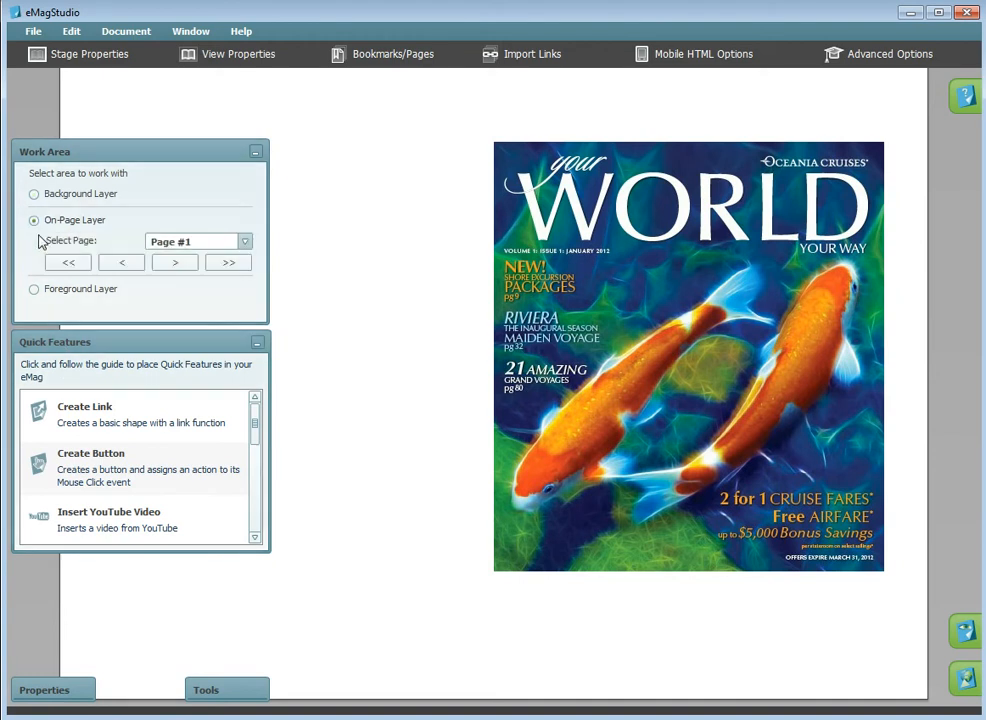
{"action": "left_click", "coordinate": [243, 241]}
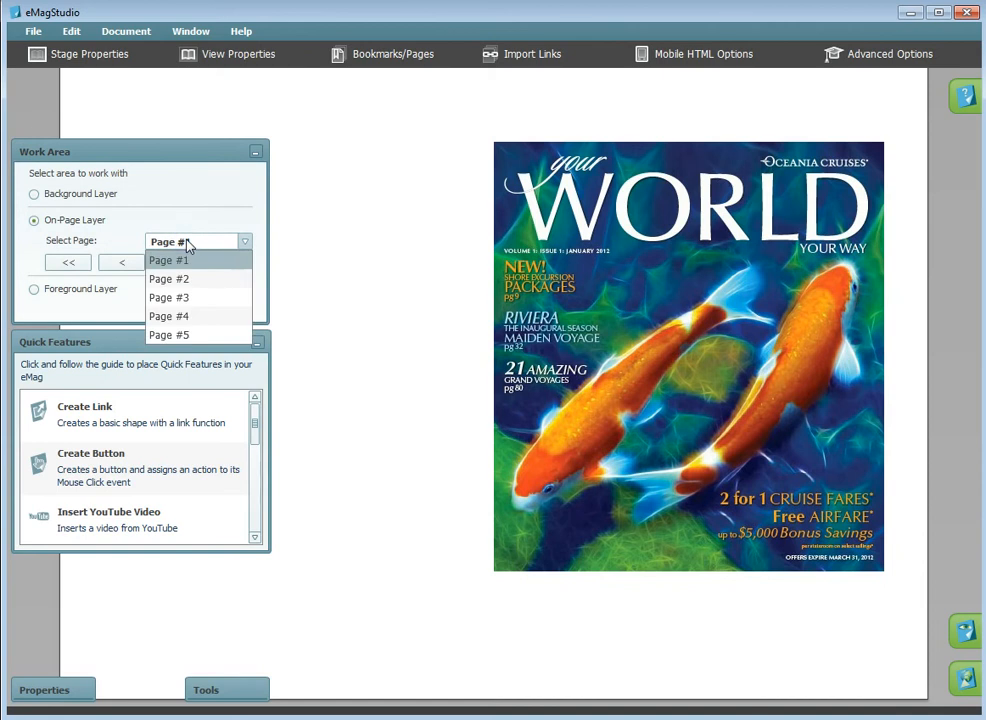
{"action": "left_click", "coordinate": [168, 260]}
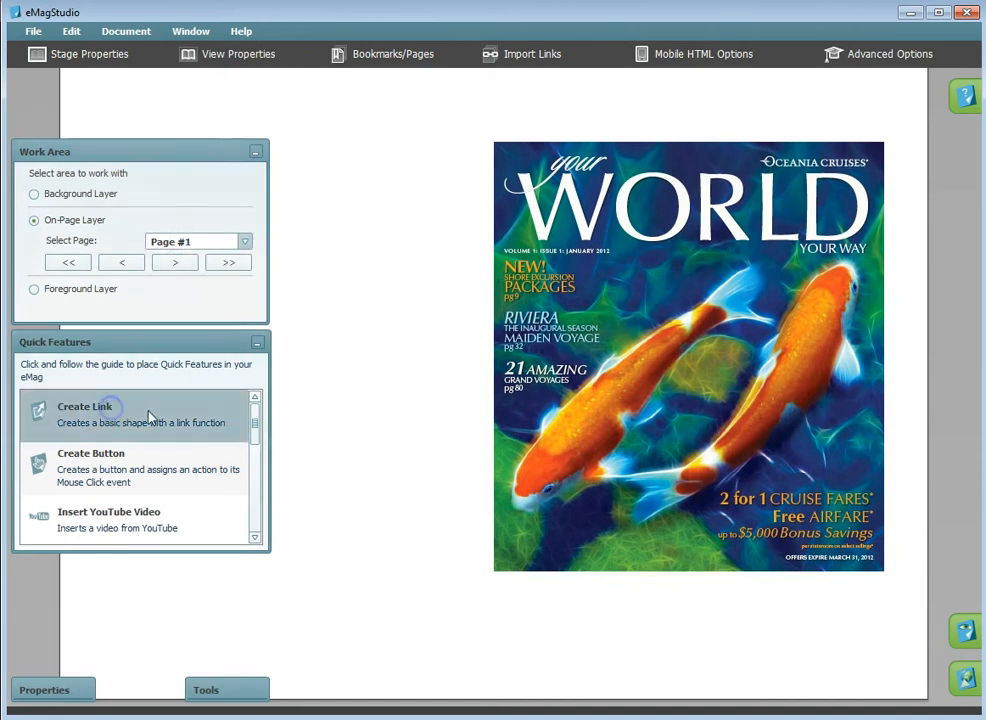
Place a link to the Oceania Cruises website over the cover's top-right logo
{"action": "left_click", "coordinate": [84, 406]}
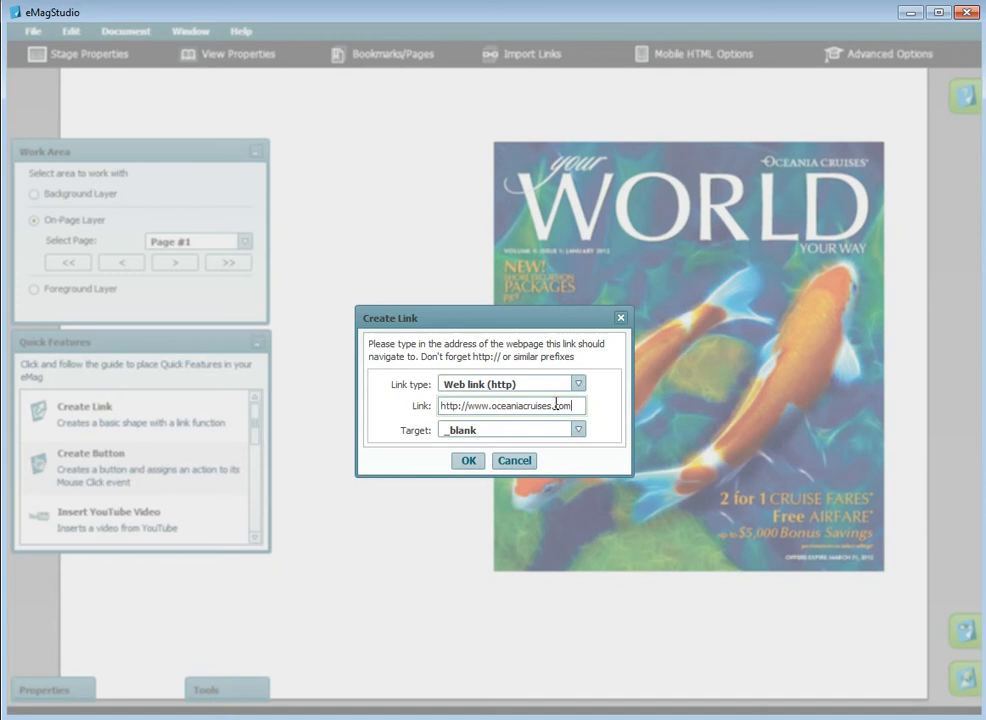
{"action": "left_click", "coordinate": [468, 460]}
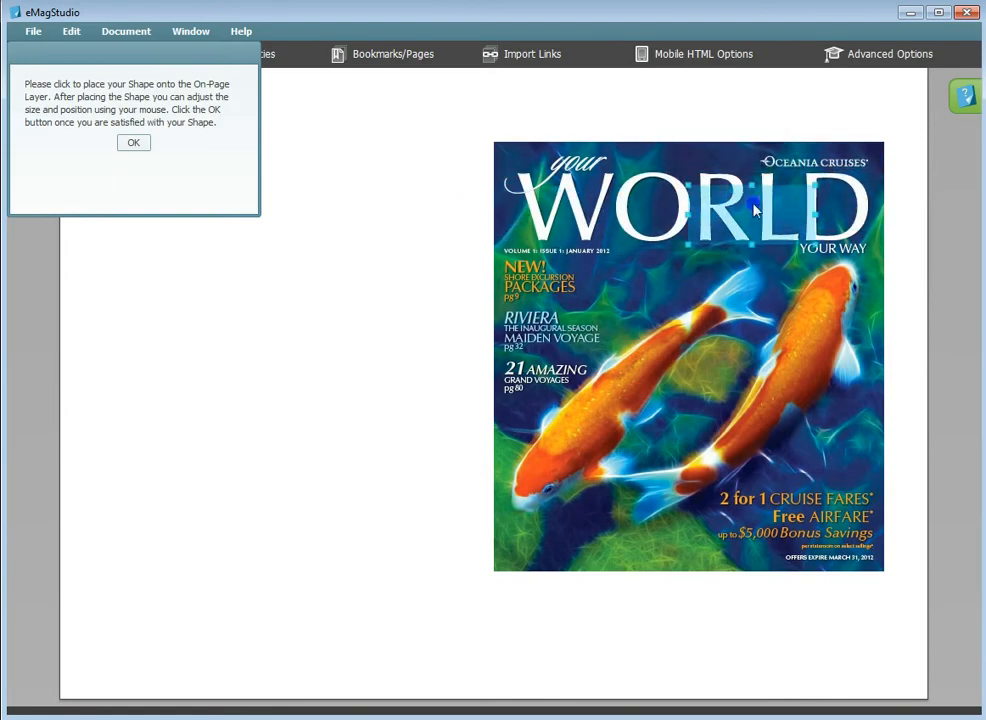
{"action": "left_click", "coordinate": [133, 142]}
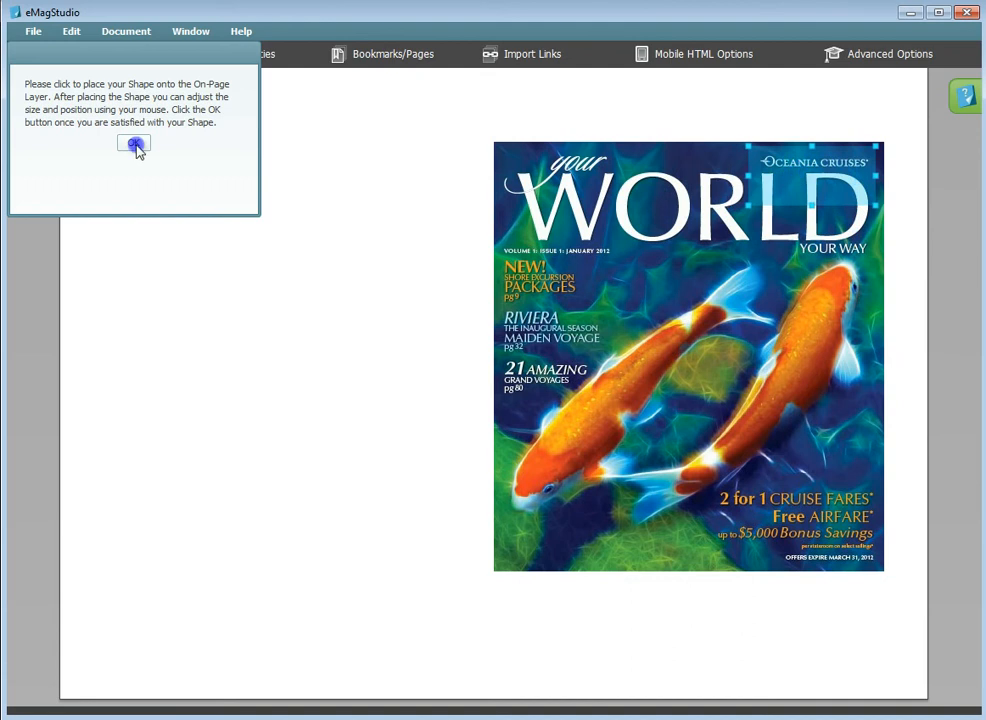
{"action": "left_click", "coordinate": [134, 144]}
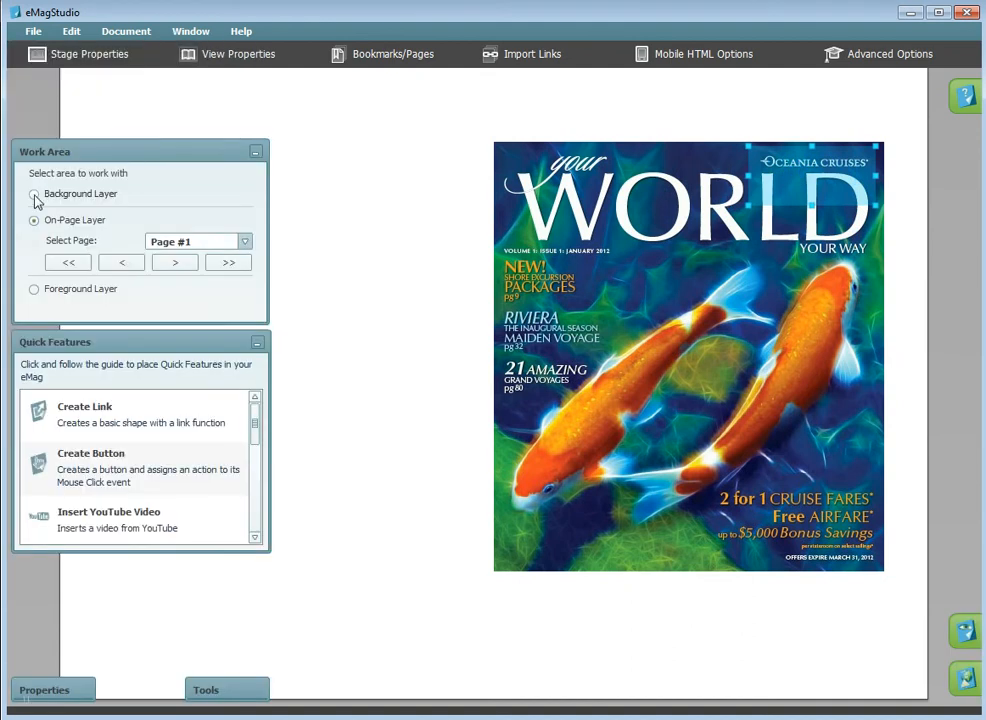
Insert oceania-cruises.jpg on the background layer, to the left of the cover
{"action": "left_click", "coordinate": [34, 193]}
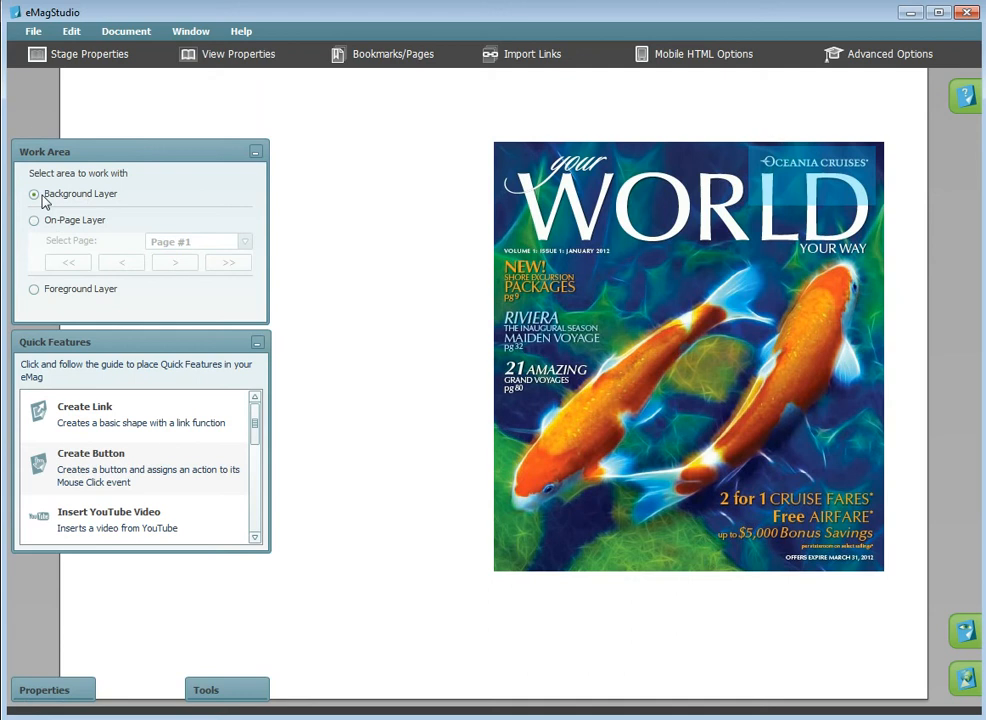
{"action": "mouse_move", "coordinate": [145, 357]}
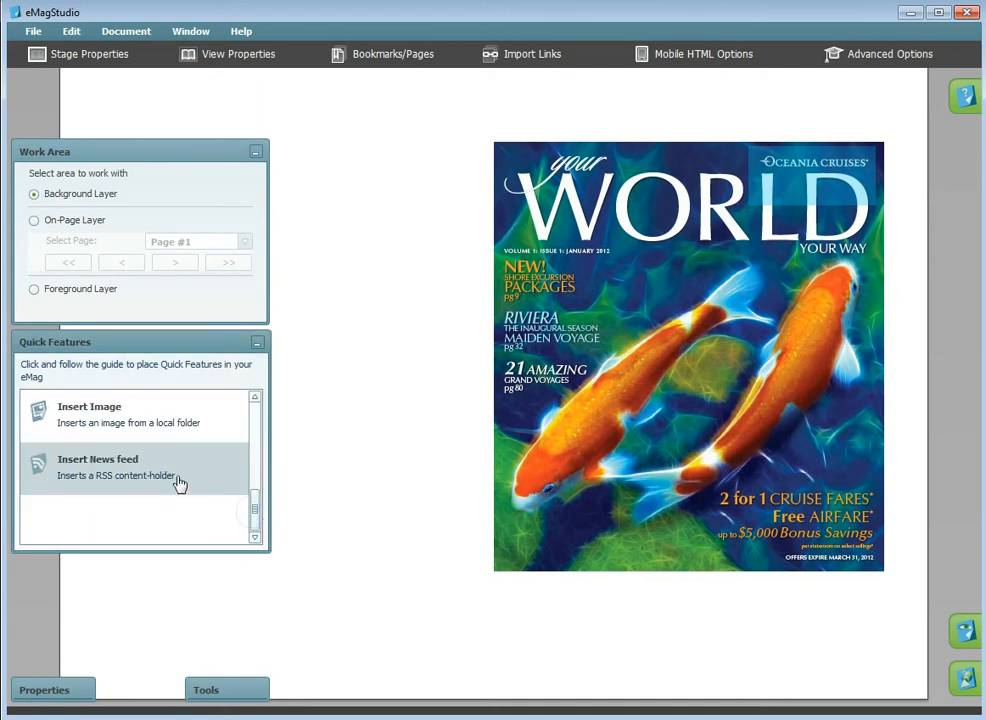
{"action": "left_click", "coordinate": [597, 382]}
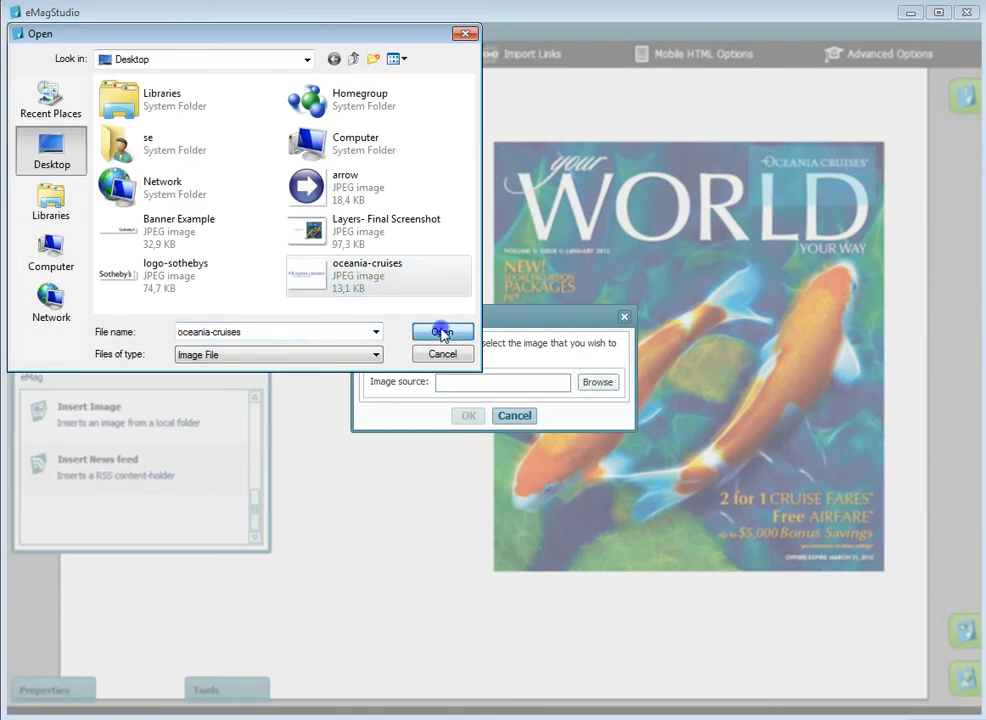
{"action": "left_click", "coordinate": [442, 331]}
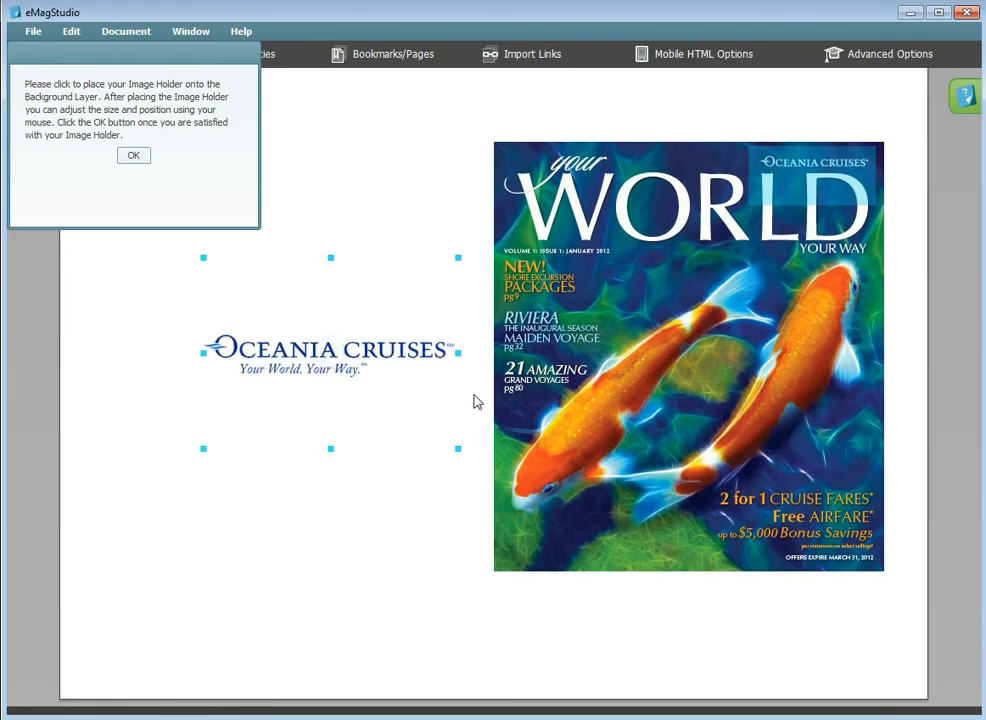
{"action": "left_click", "coordinate": [133, 155]}
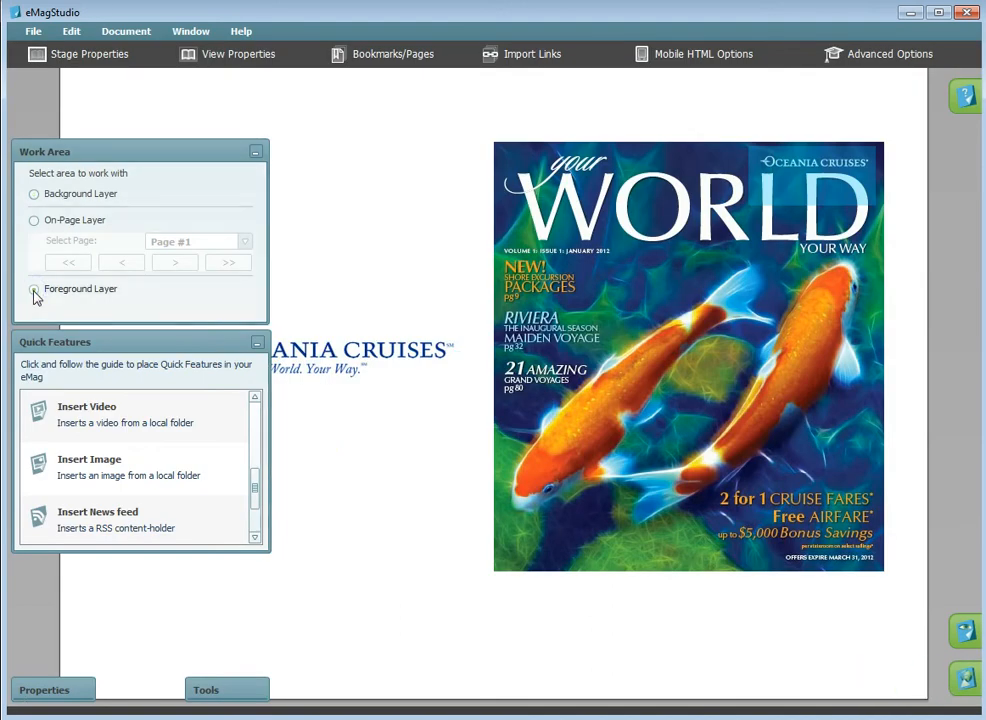
Add the page-navigation button bar beneath the magazine on the foreground layer
{"action": "left_click", "coordinate": [34, 289]}
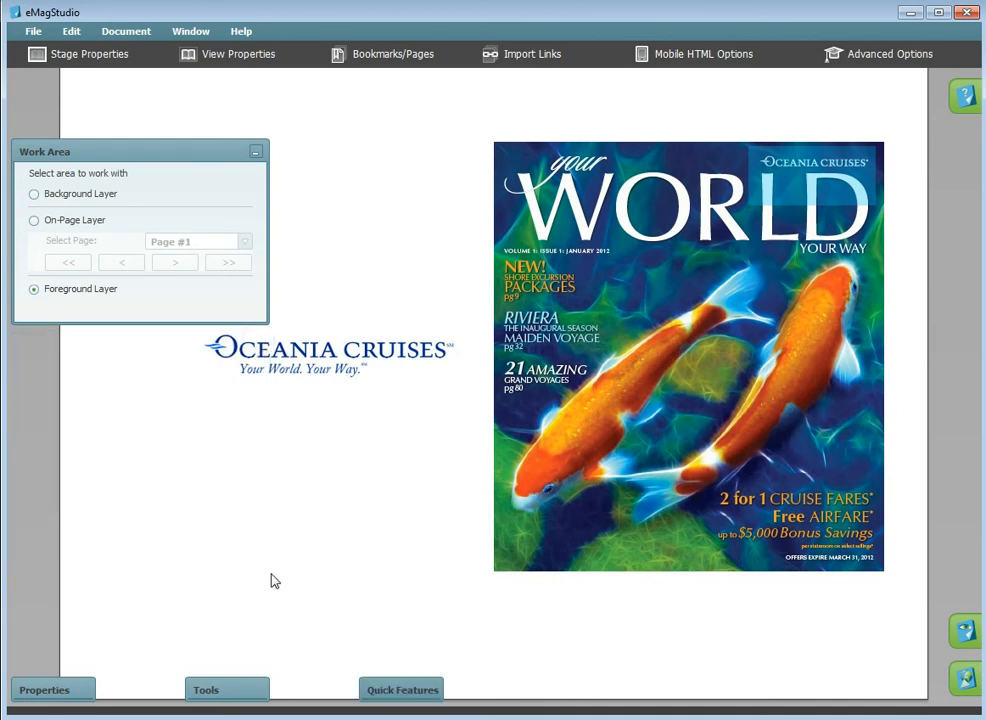
{"action": "left_click", "coordinate": [226, 689]}
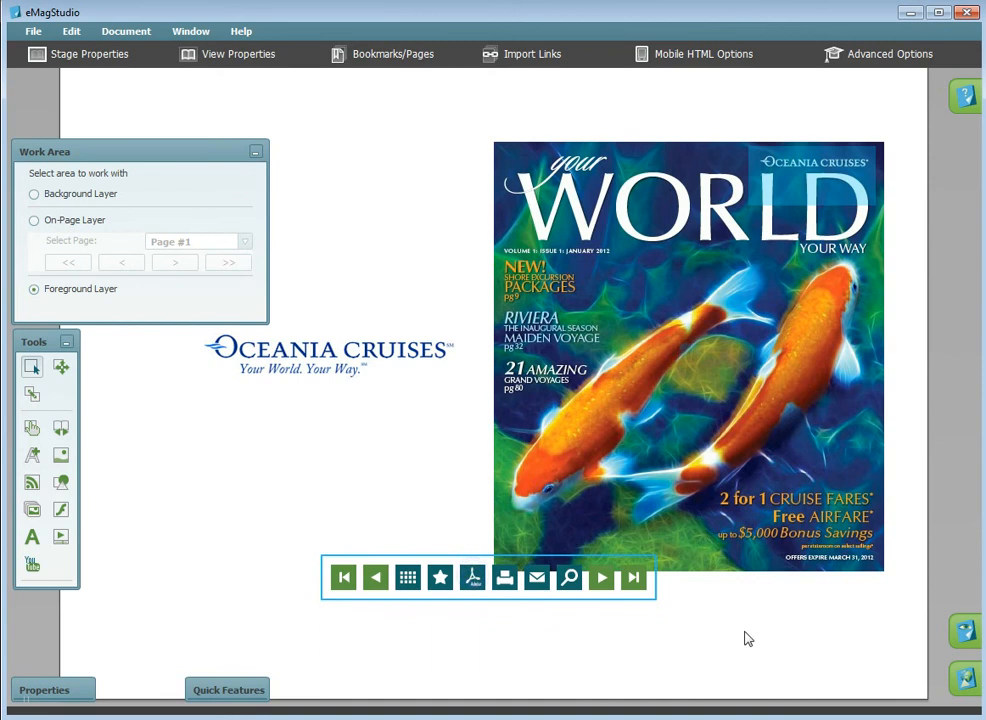
{"action": "mouse_move", "coordinate": [863, 637]}
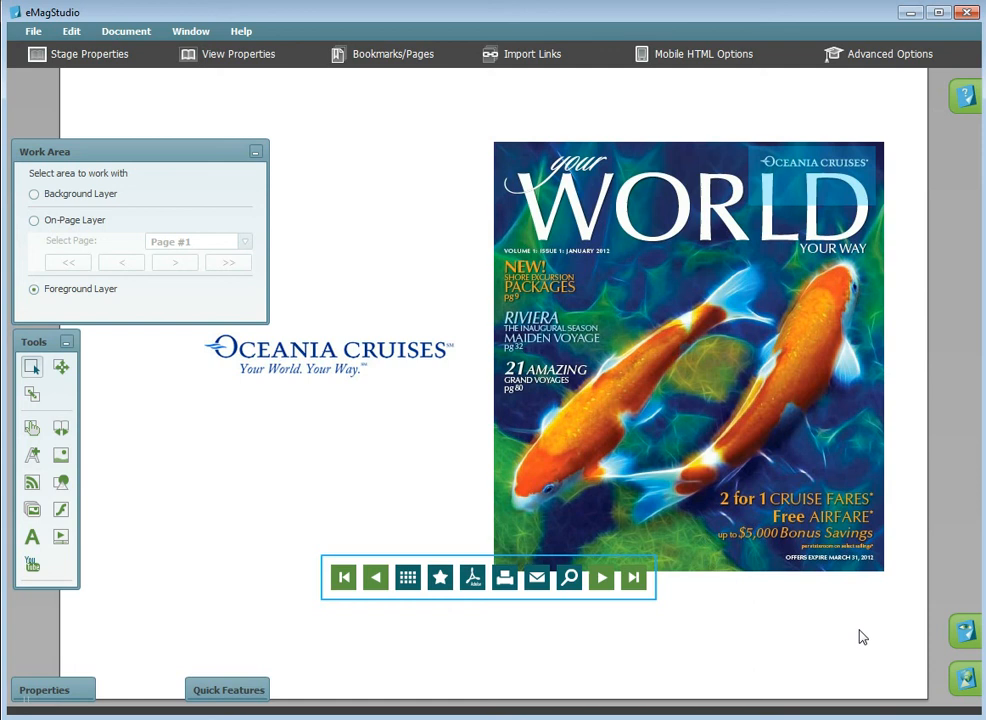
{"action": "mouse_move", "coordinate": [963, 631]}
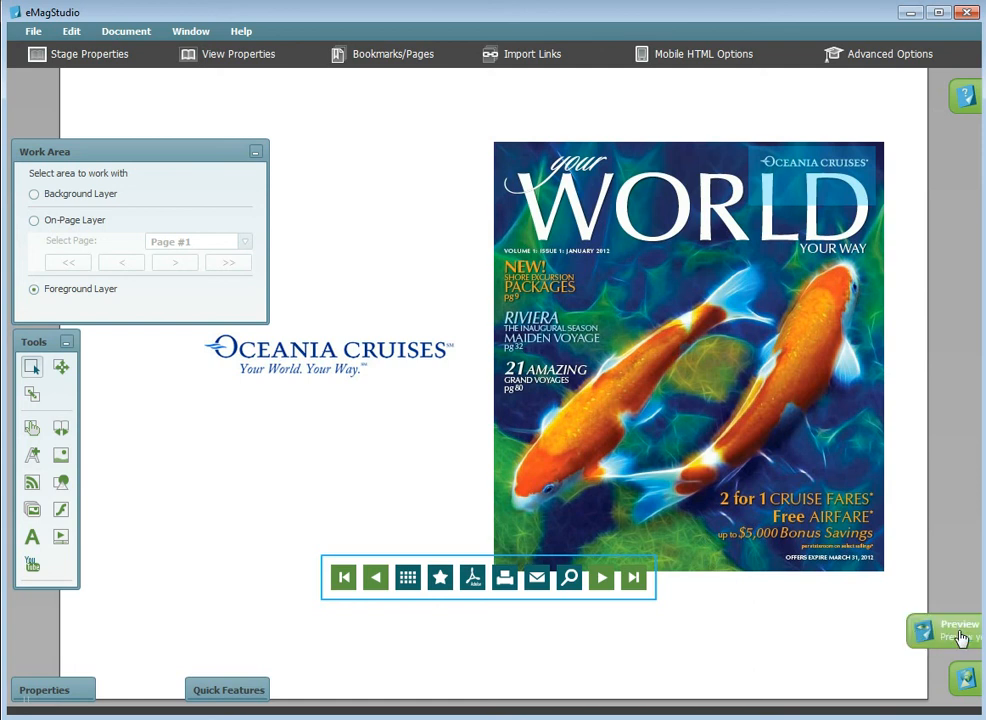
Preview the eMag and flip forward twice to the cookbook excerpt spread
{"action": "left_click", "coordinate": [957, 630]}
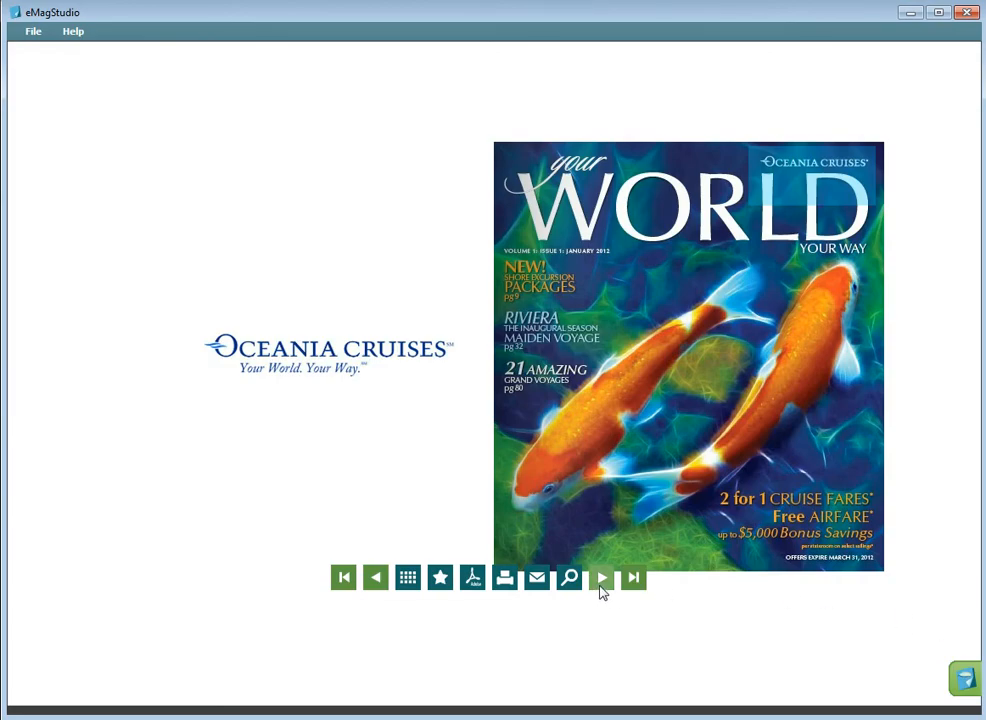
{"action": "left_click", "coordinate": [601, 578]}
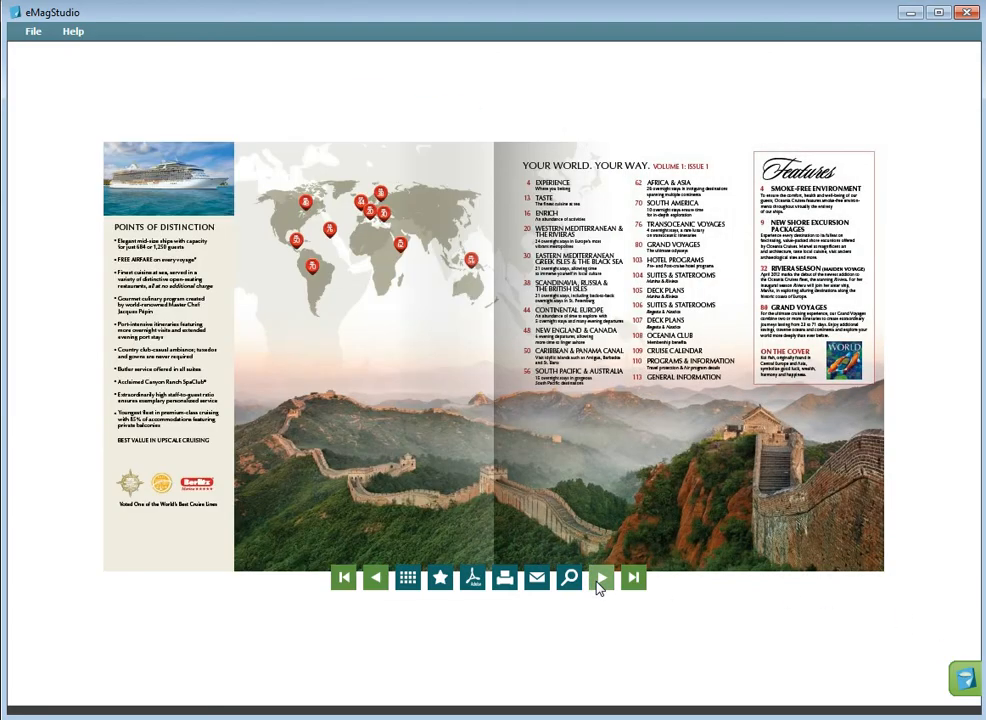
{"action": "left_click", "coordinate": [601, 577]}
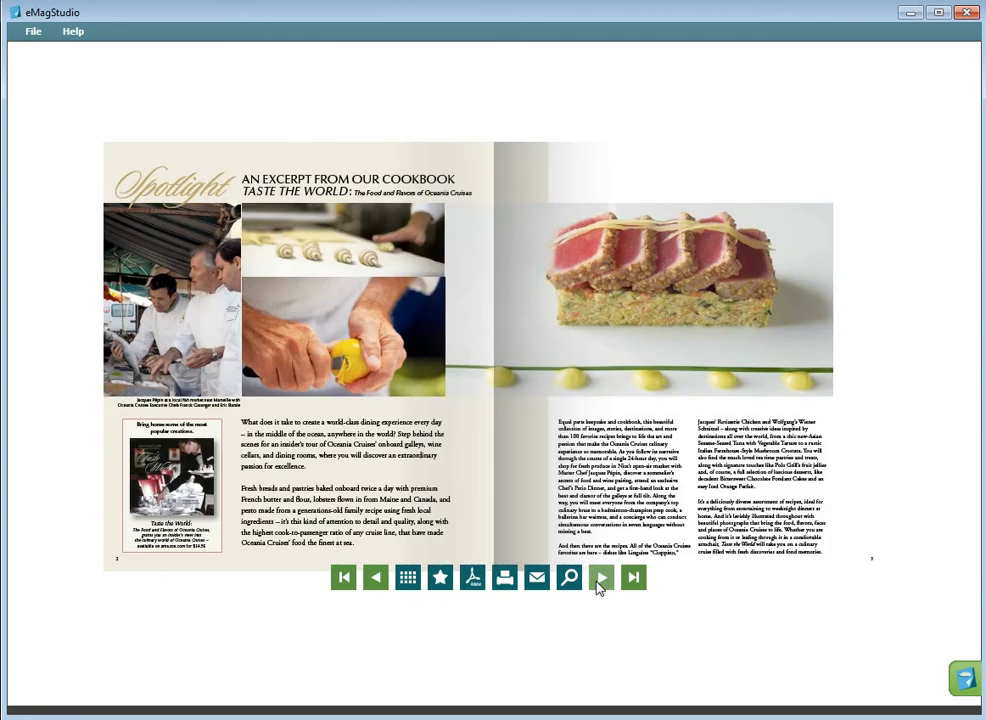